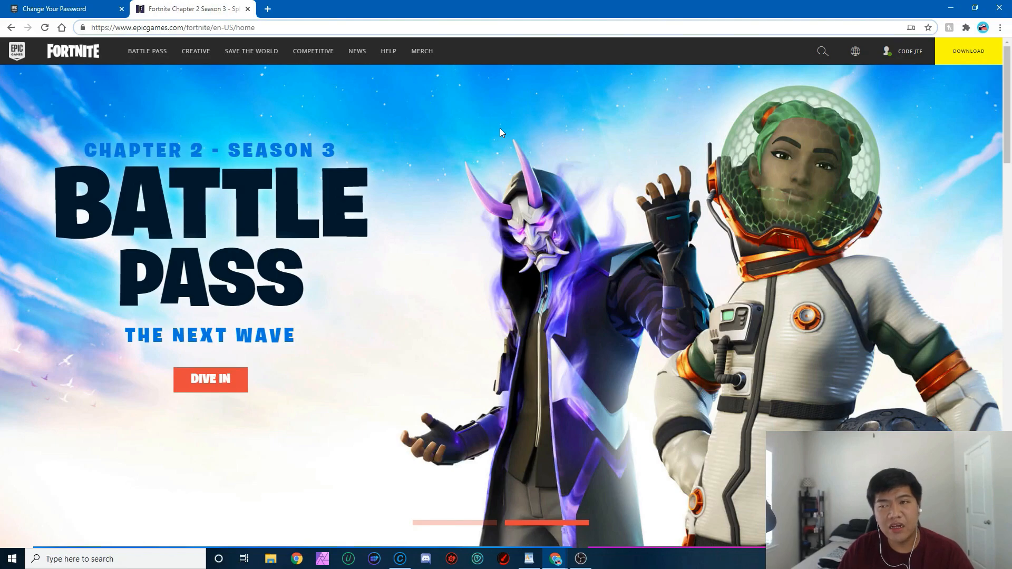
# - Switch from the Fortnite home page to the account's Change Your Password page
pyautogui.click(907, 51)
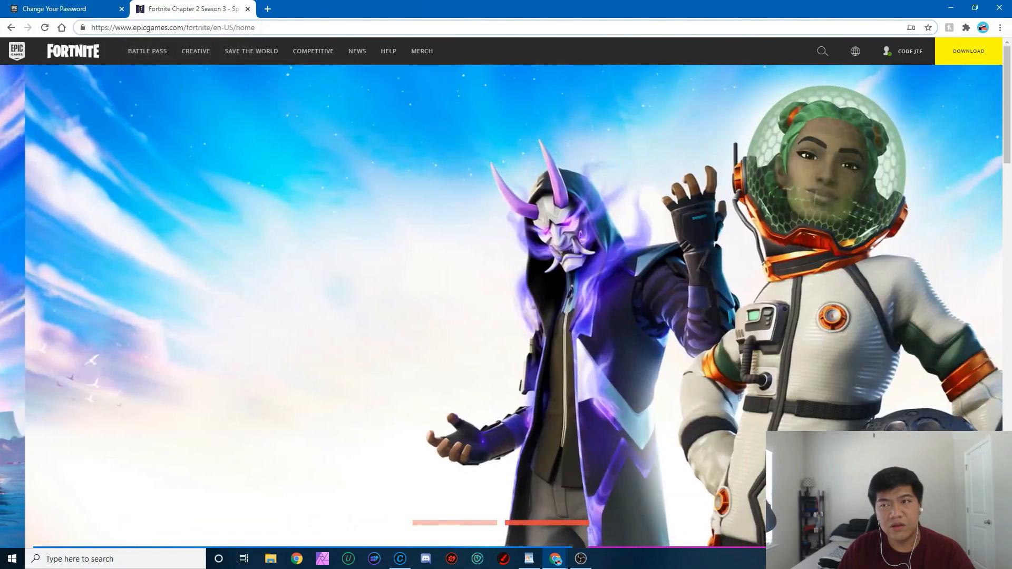
pyautogui.click(908, 50)
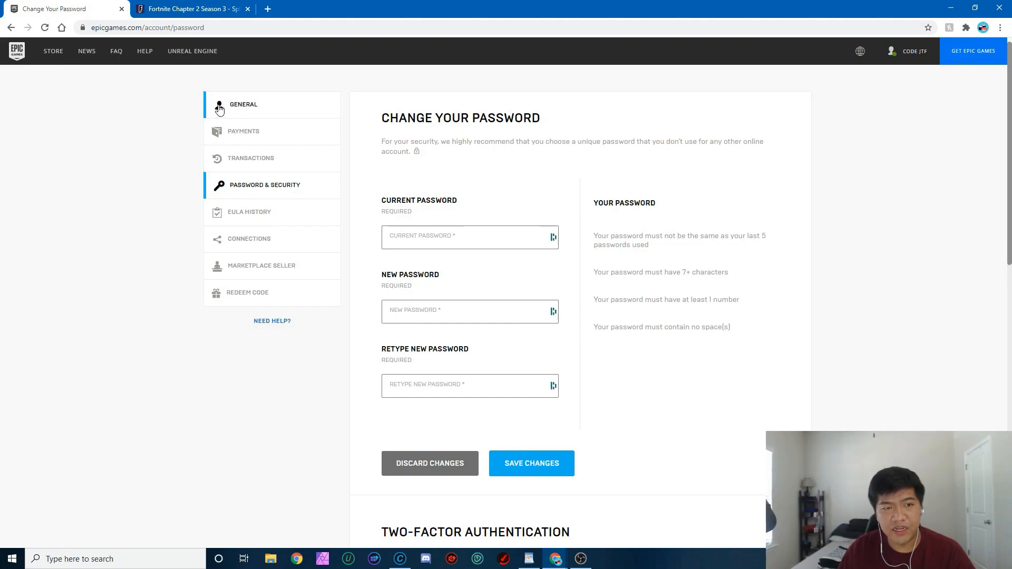
pyautogui.moveTo(232, 178)
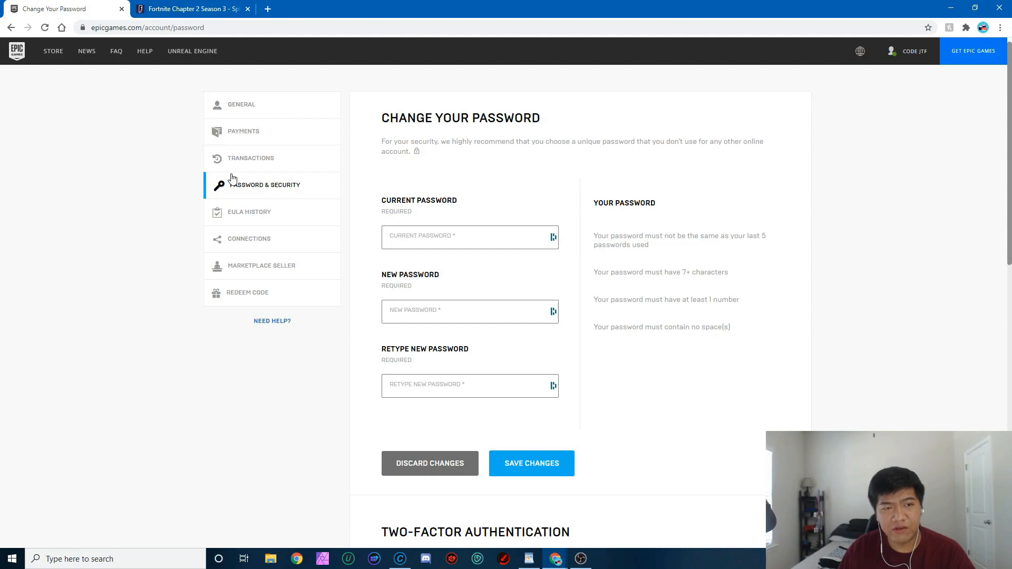
pyautogui.moveTo(244, 196)
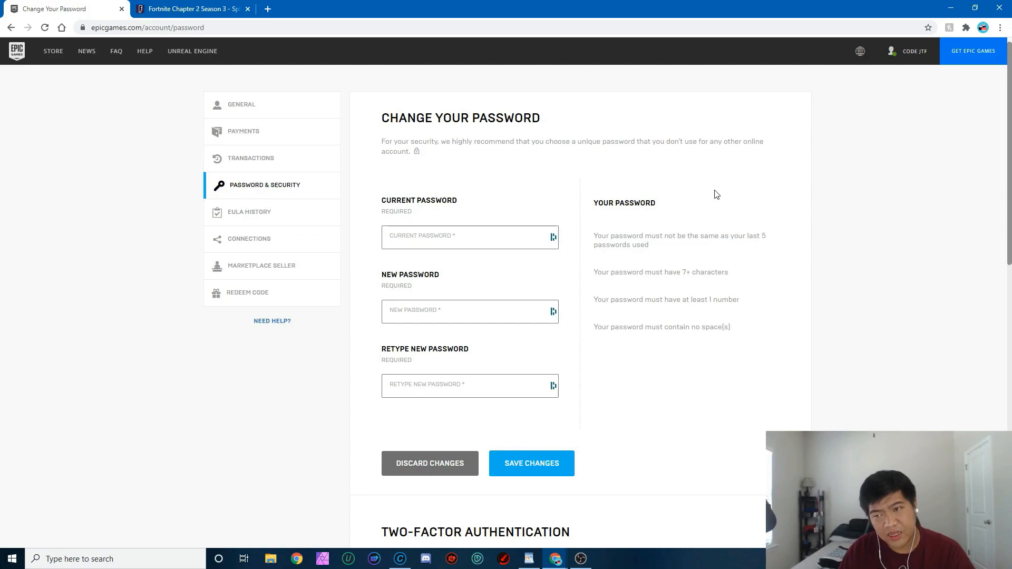
# - Scroll down to the Two-Factor Authentication section showing app, SMS and email all off
pyautogui.scroll(-3)
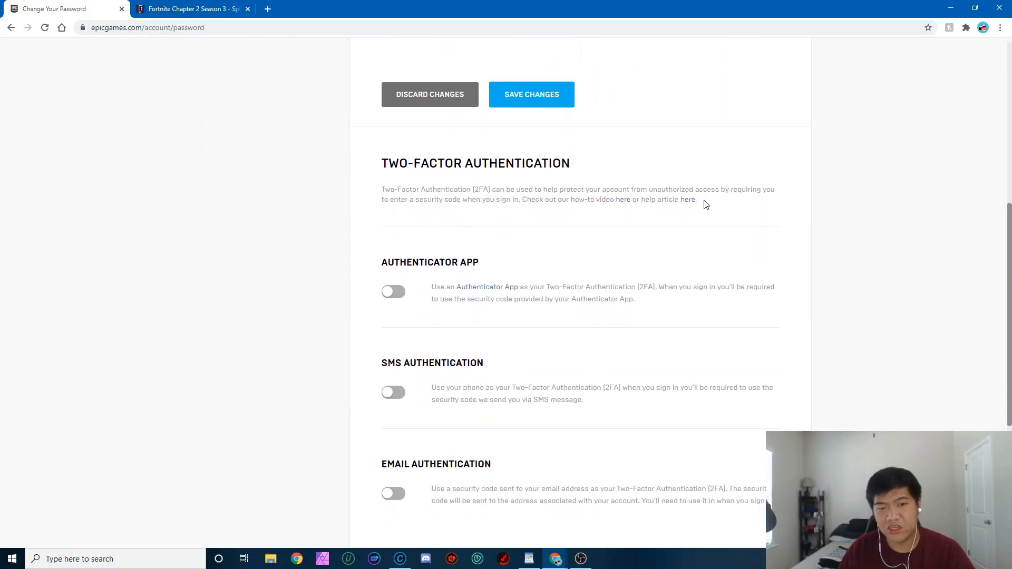
pyautogui.scroll(-3)
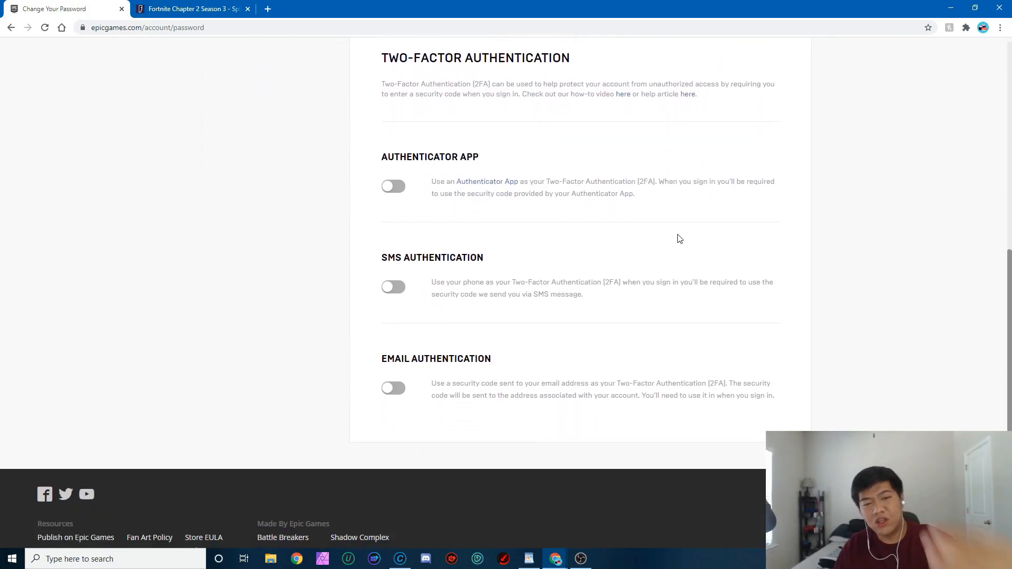
pyautogui.moveTo(623, 344)
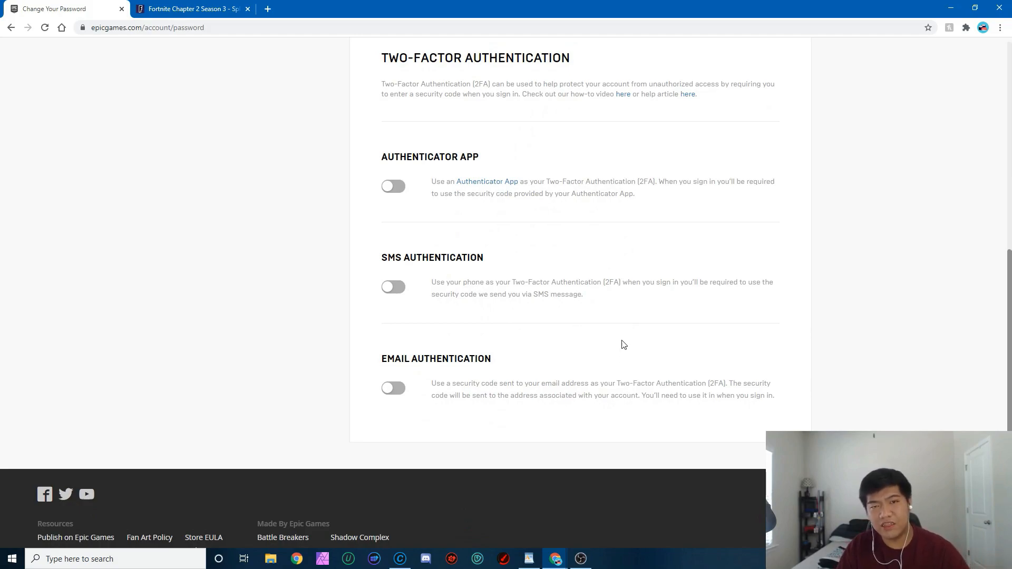
pyautogui.moveTo(627, 263)
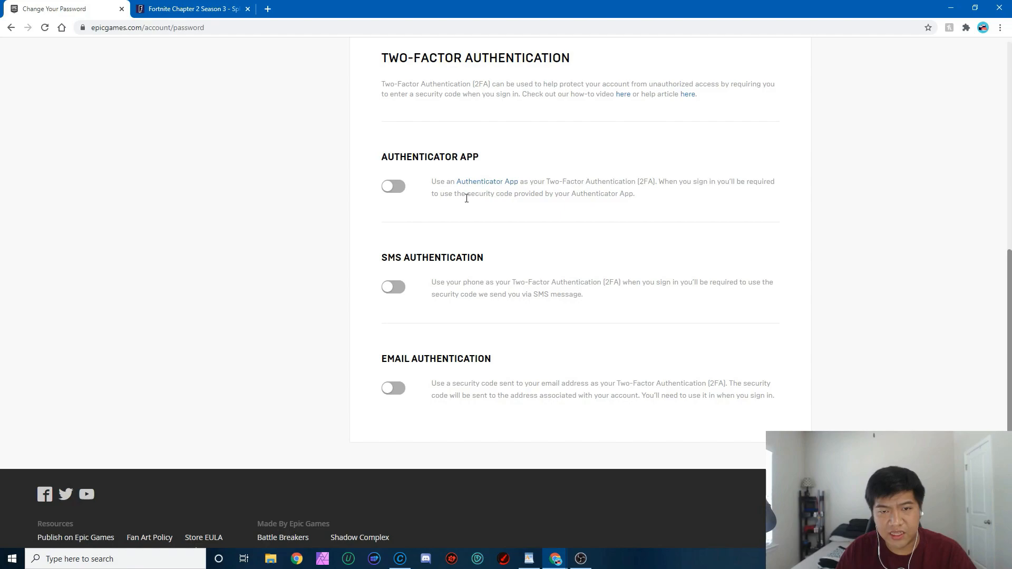
pyautogui.moveTo(386, 287)
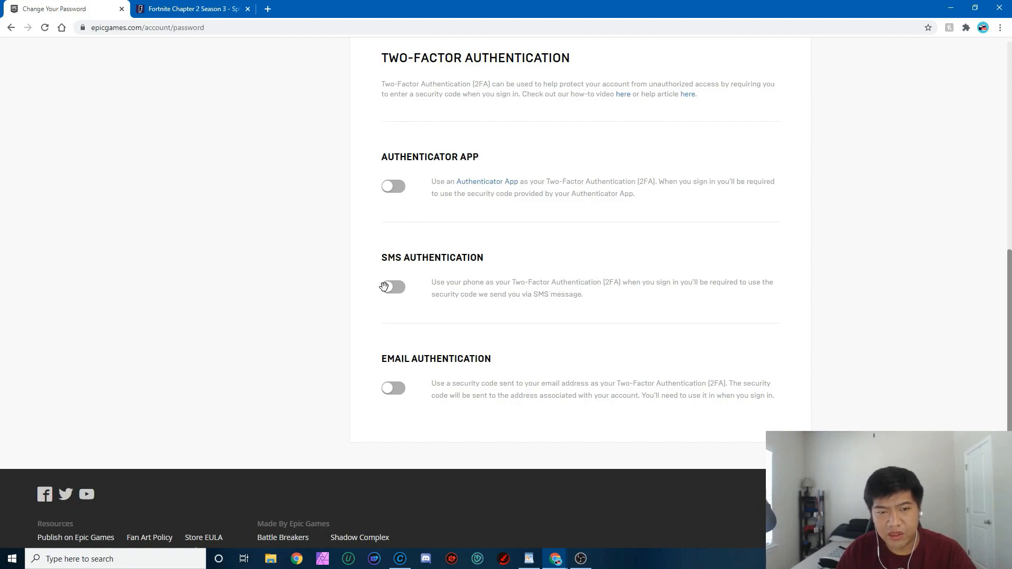
pyautogui.moveTo(411, 285)
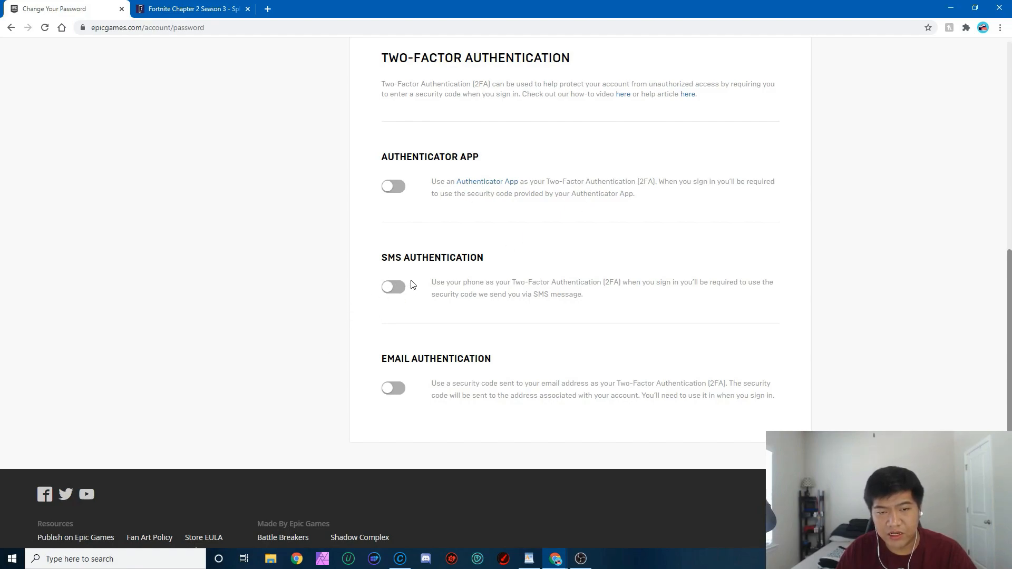
pyautogui.moveTo(430, 386)
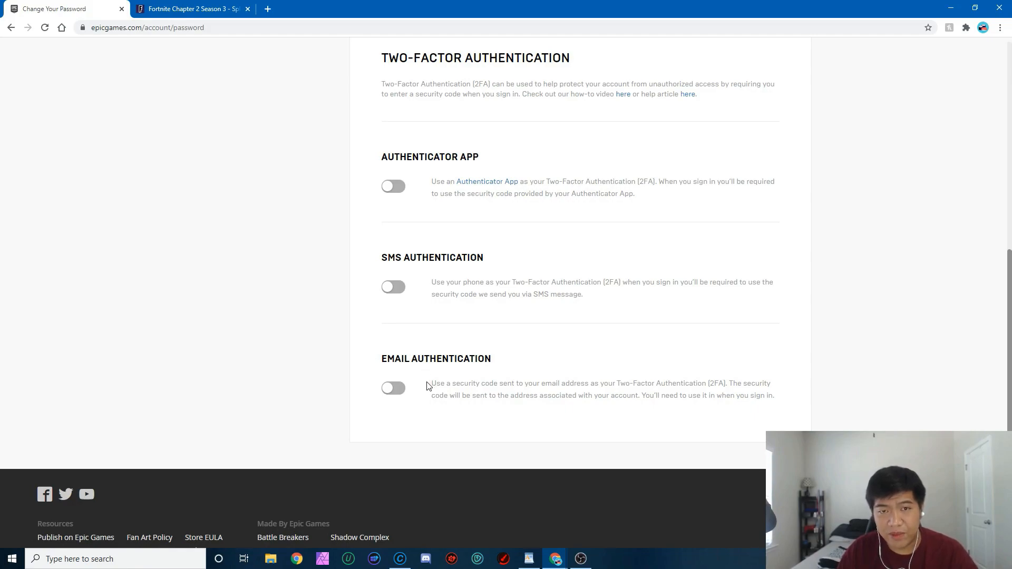
pyautogui.moveTo(395, 295)
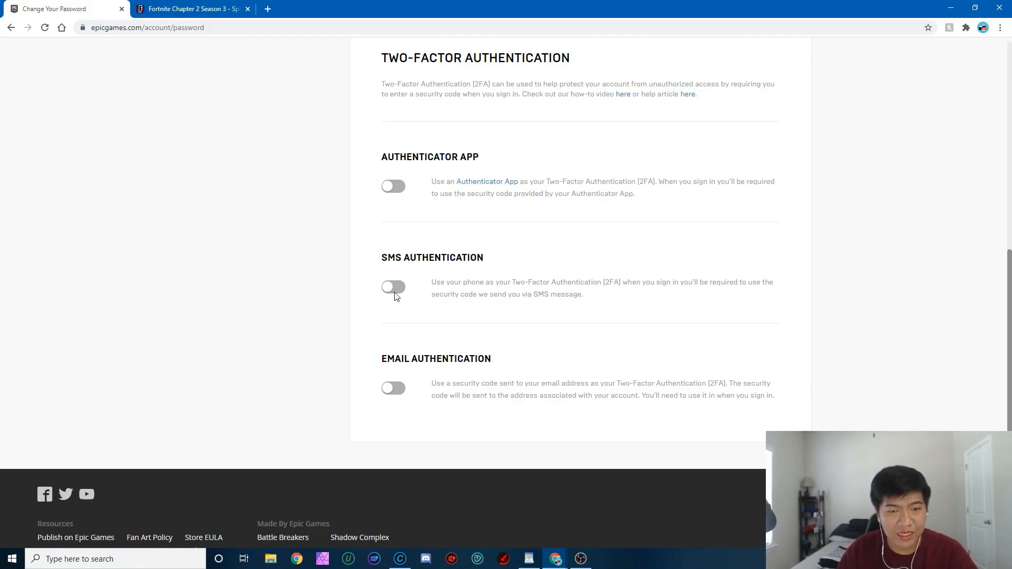
pyautogui.click(393, 286)
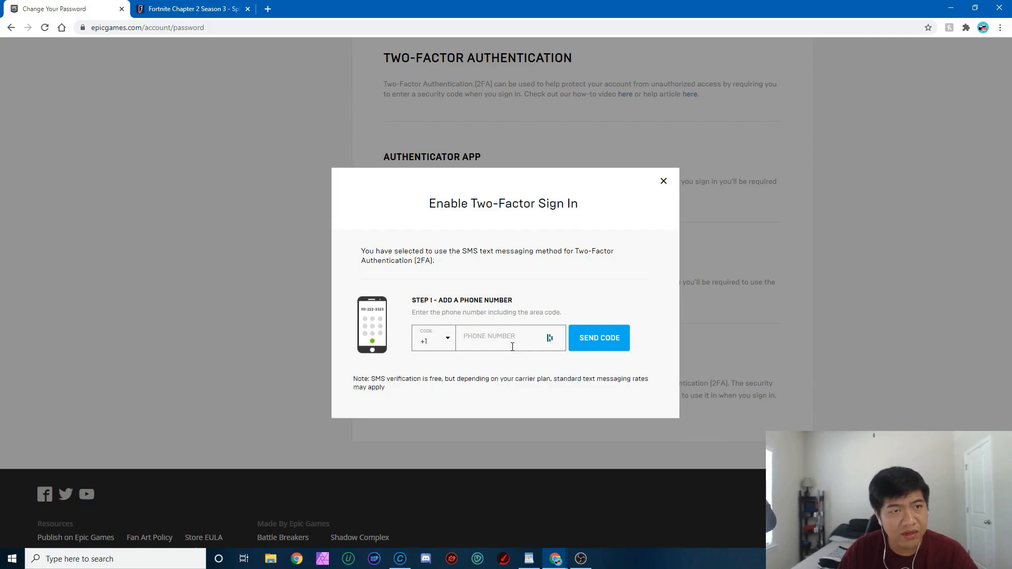
pyautogui.click(580, 559)
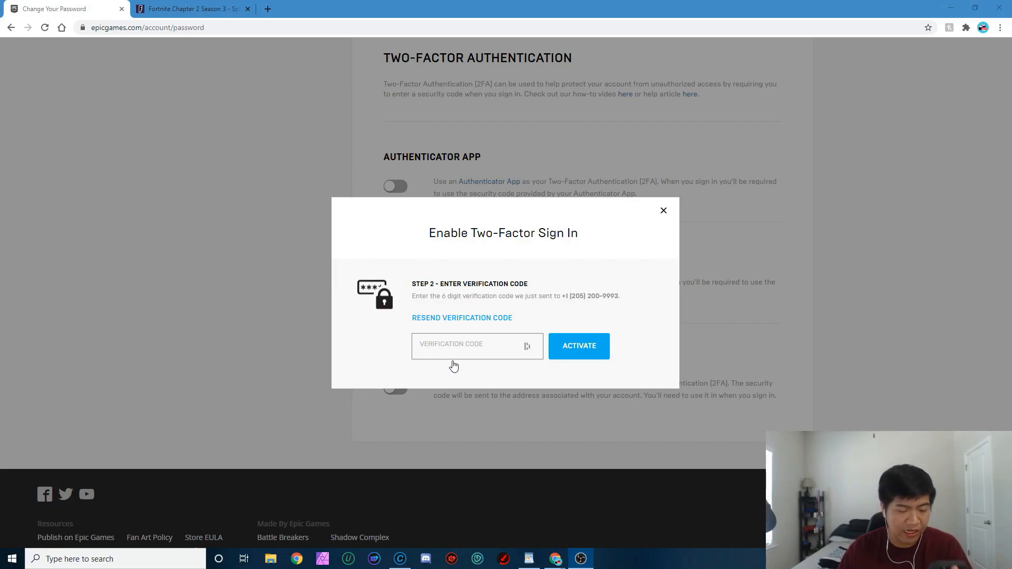
pyautogui.click(476, 346)
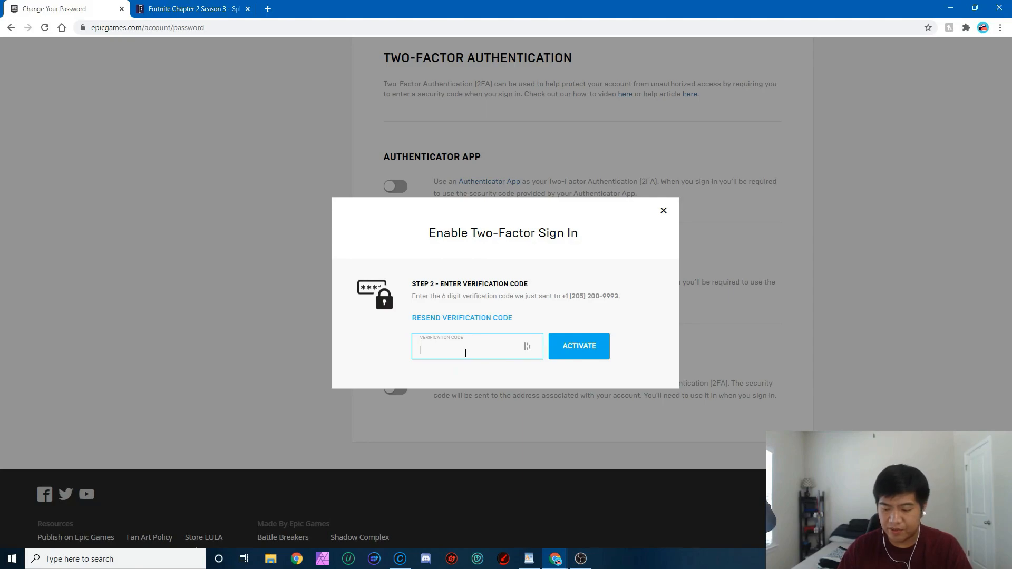
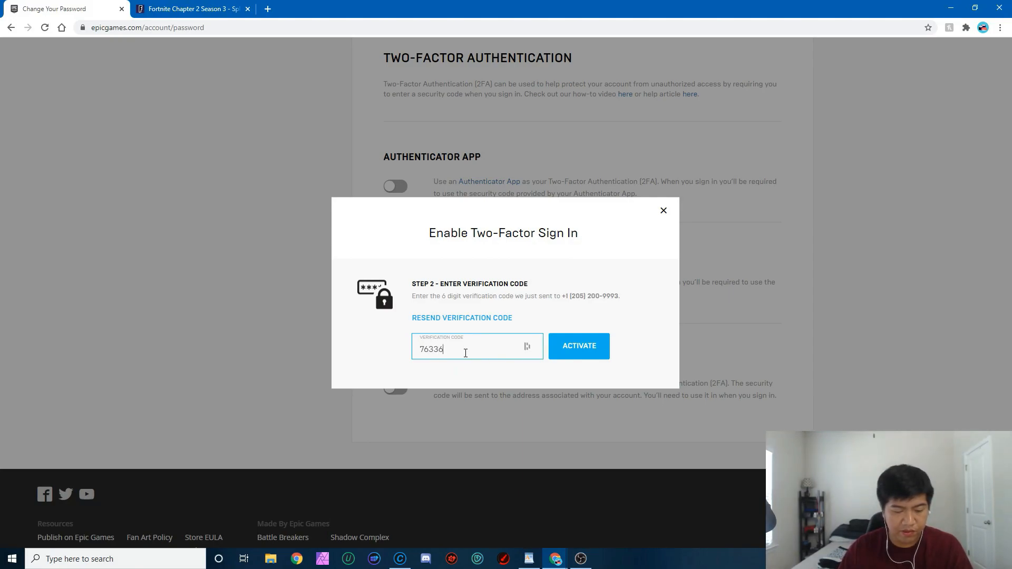
pyautogui.click(579, 346)
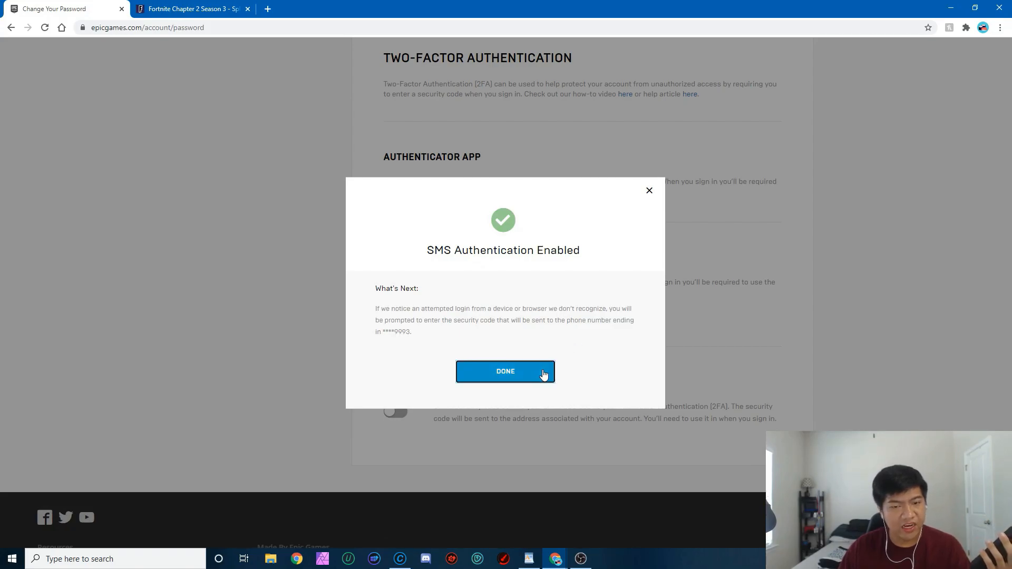
# - Dismiss the SMS Authentication Enabled notice and review the SMS toggle now on and primary
pyautogui.click(505, 371)
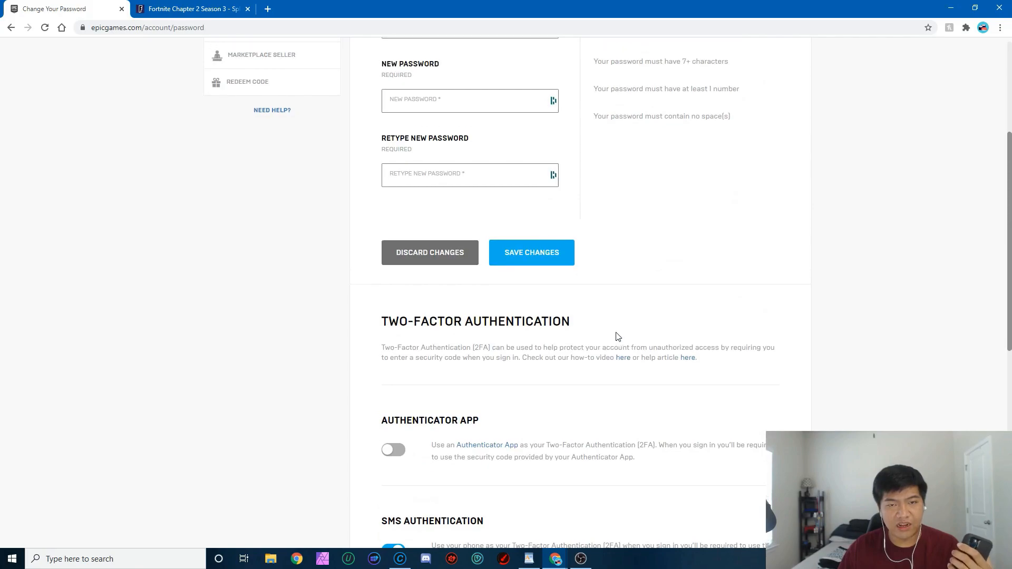
pyautogui.scroll(-3)
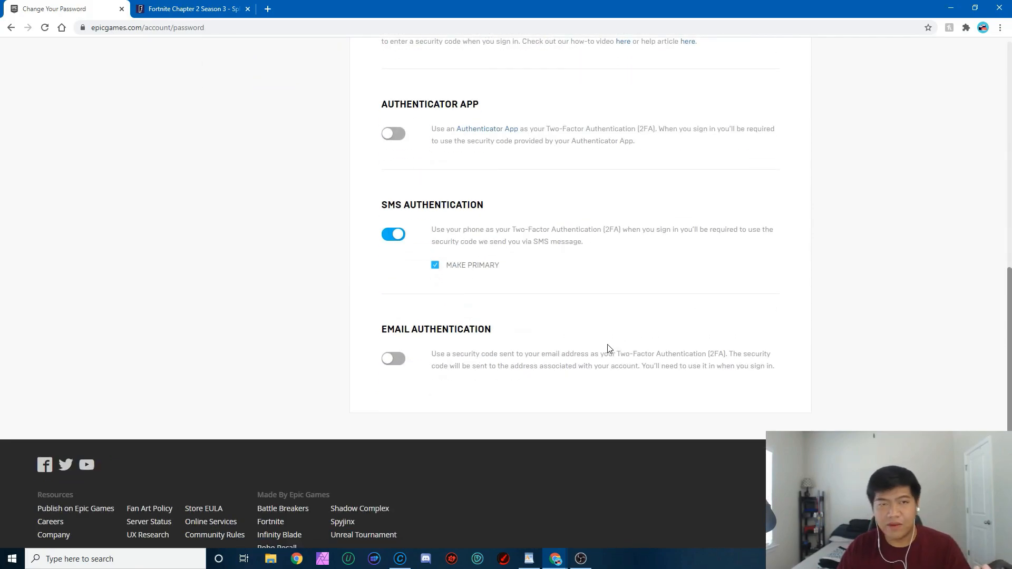
pyautogui.moveTo(665, 507)
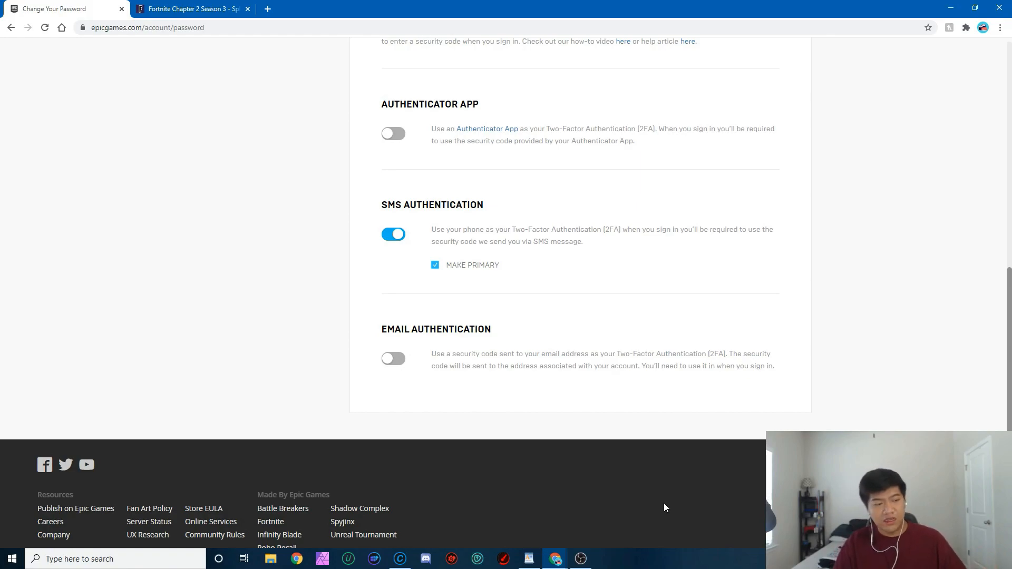
pyautogui.moveTo(563, 498)
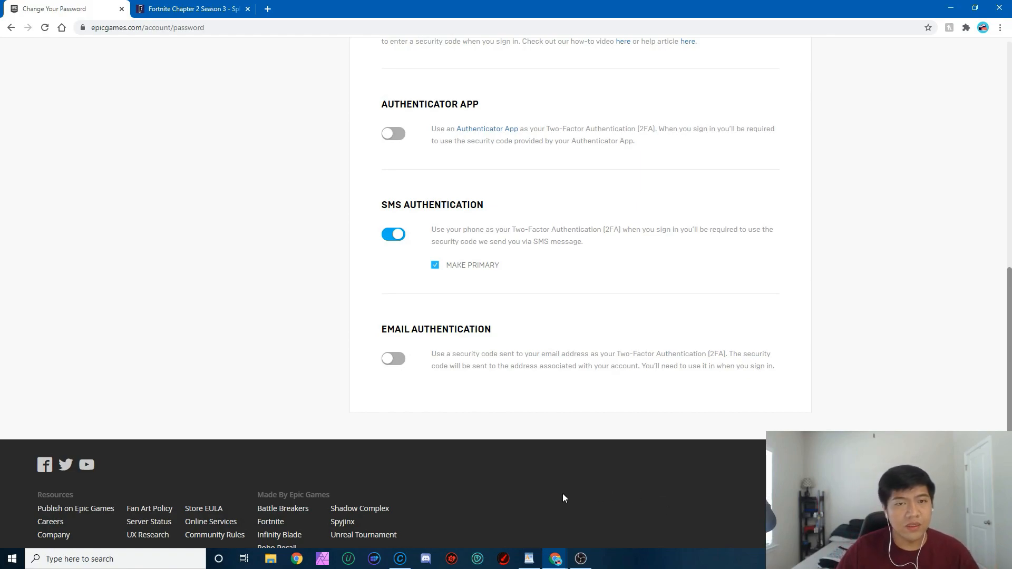
pyautogui.scroll(3)
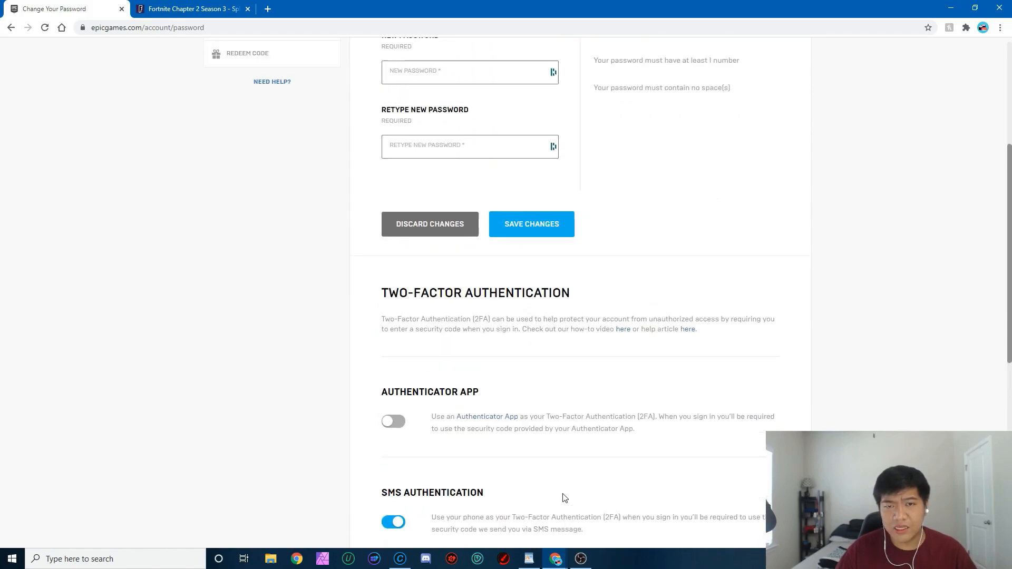
pyautogui.scroll(3)
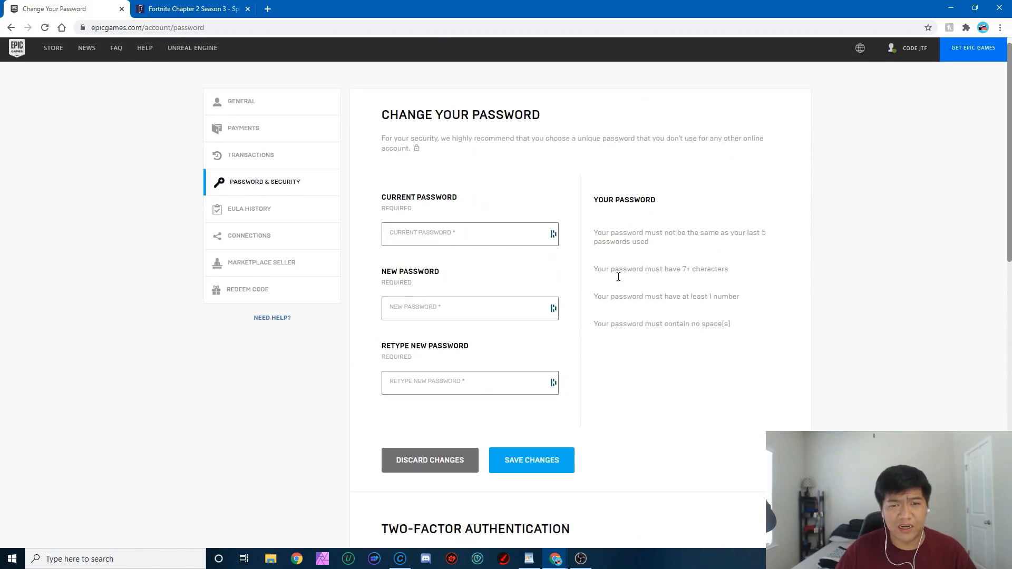
pyautogui.scroll(-3)
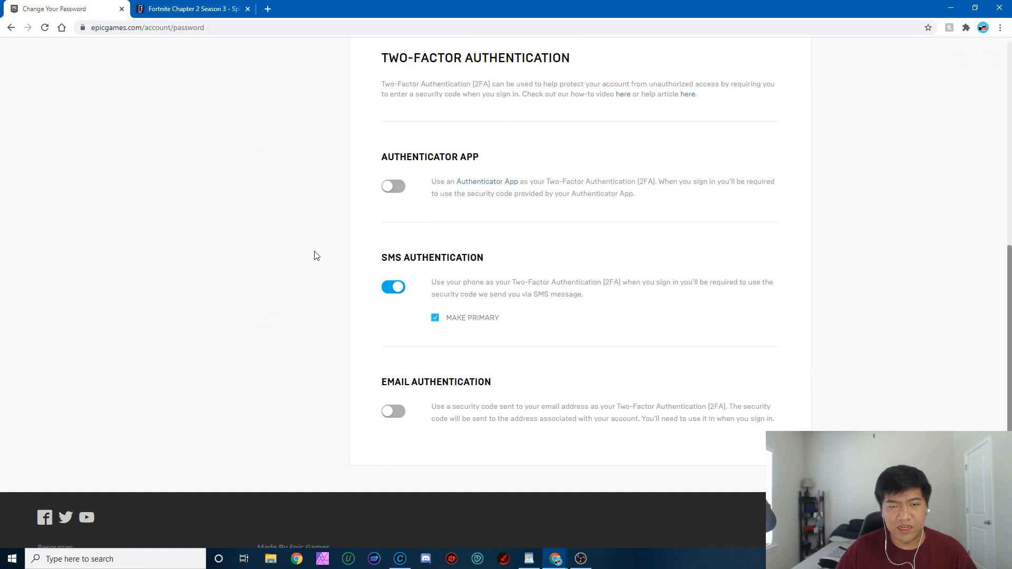
pyautogui.moveTo(408, 297)
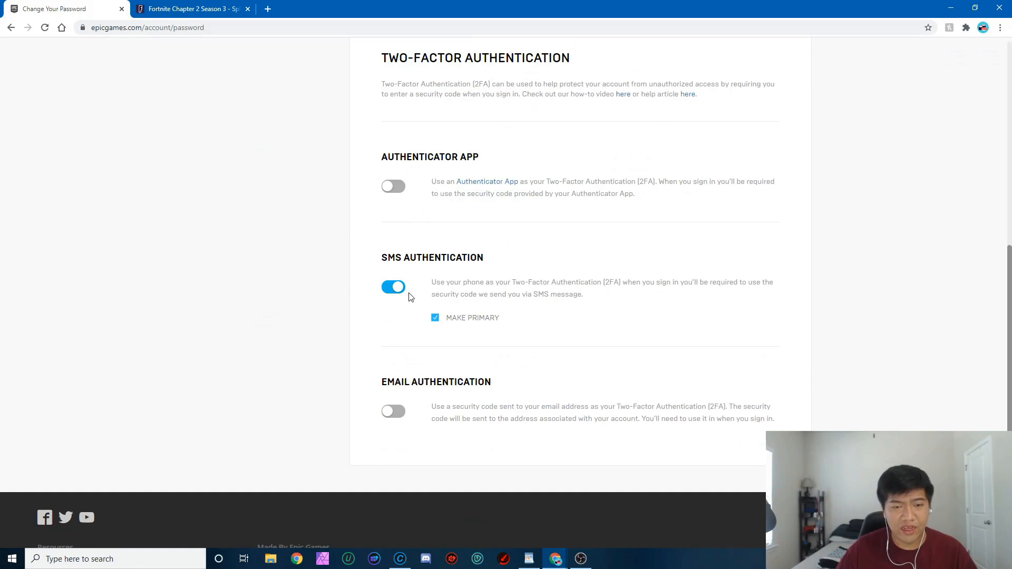
# - Toggle SMS Authentication off to bring up the Disable SMS Authentication warning
pyautogui.click(392, 286)
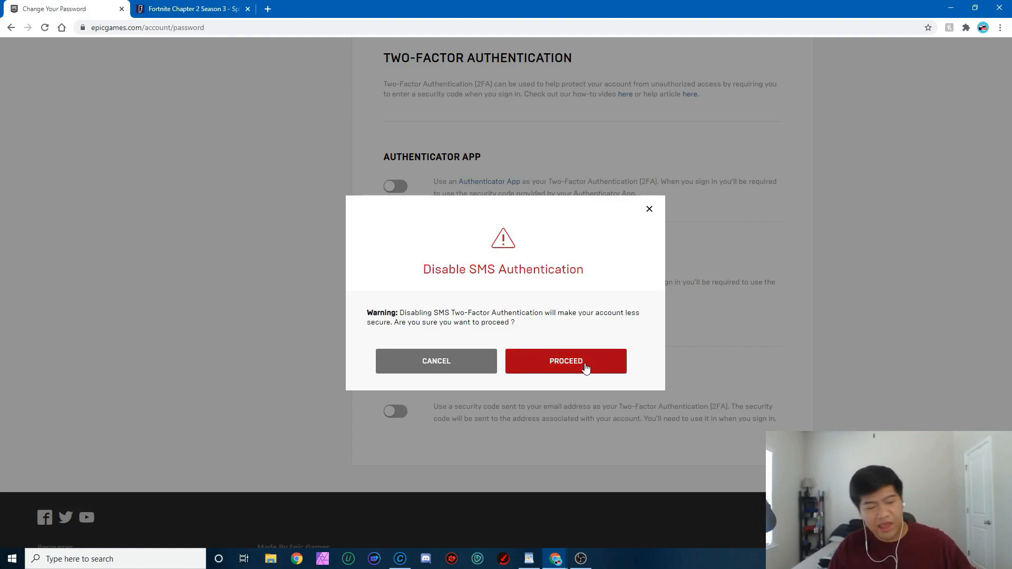
pyautogui.moveTo(515, 361)
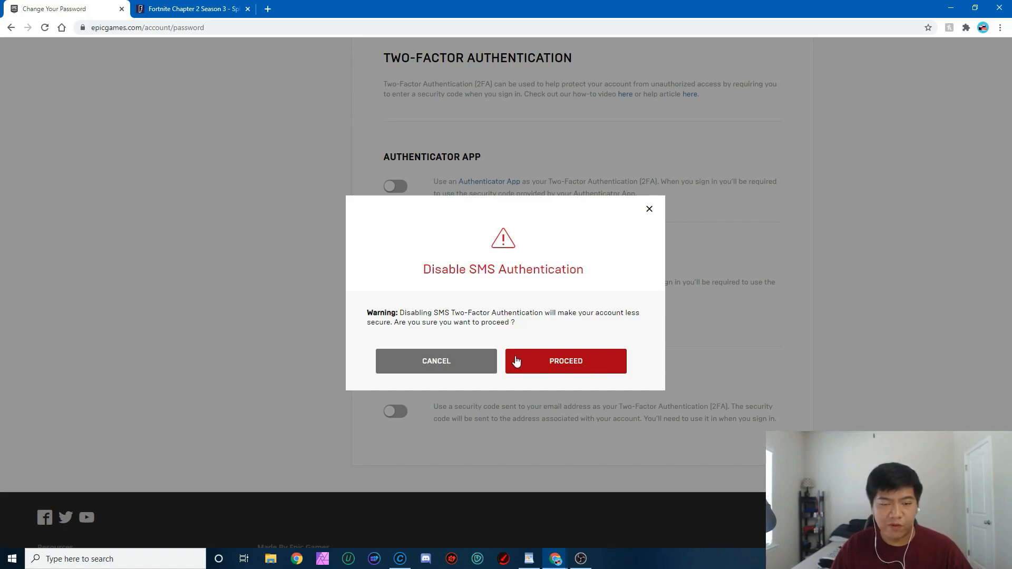
pyautogui.moveTo(461, 359)
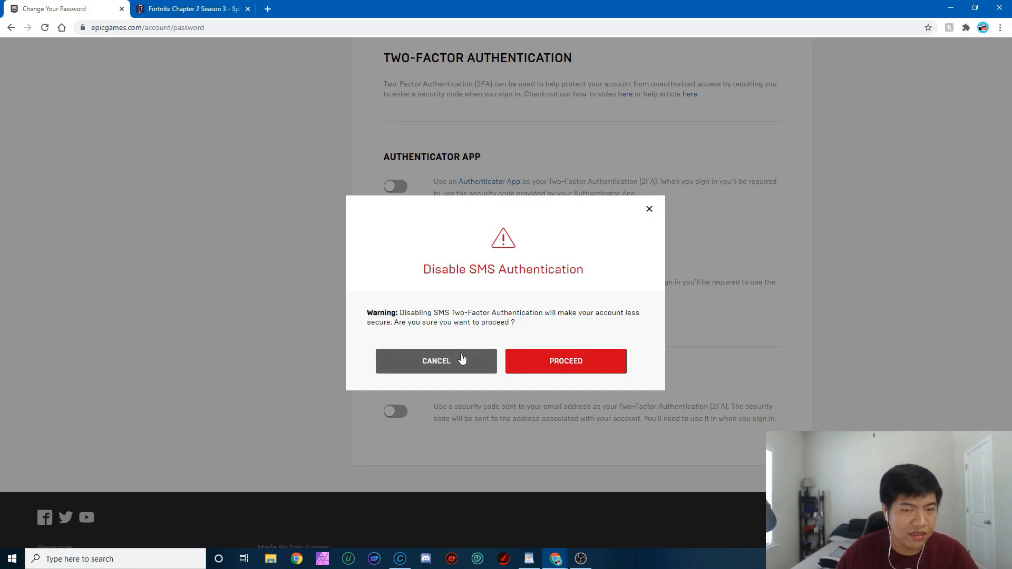